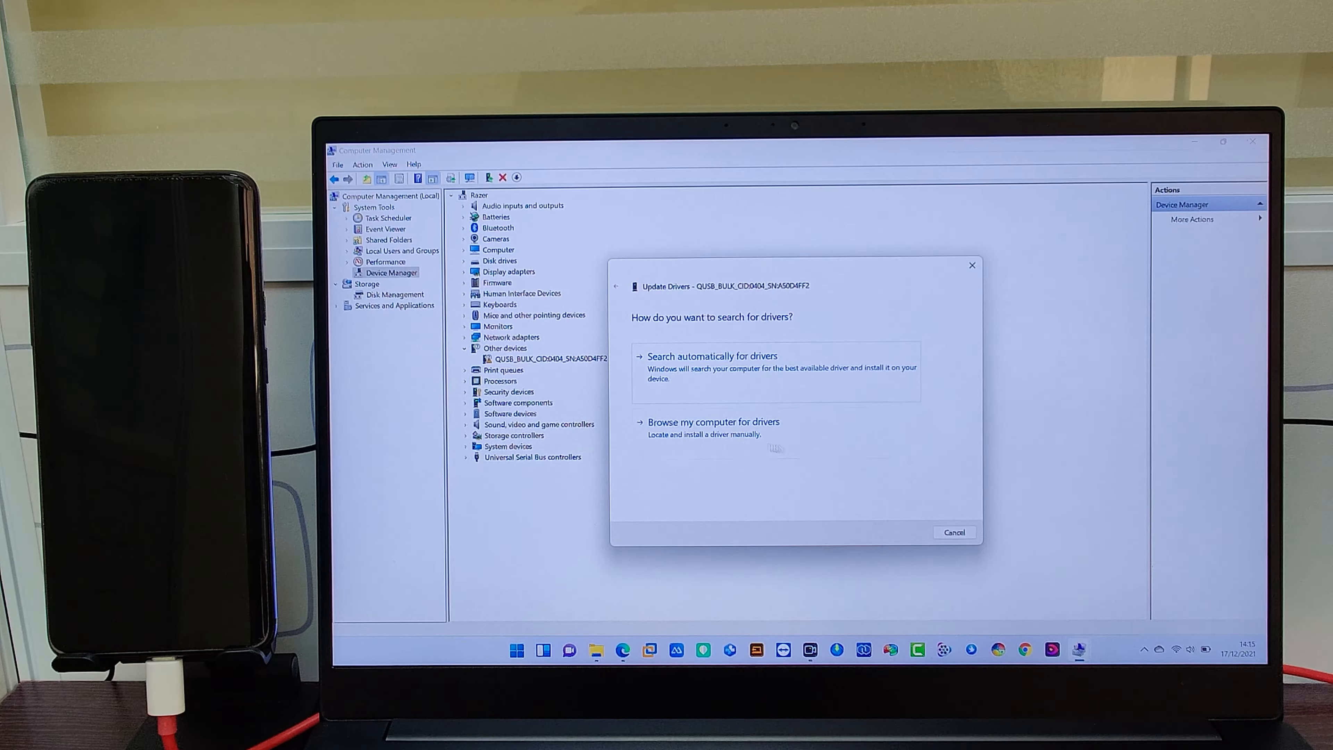
Choose to browse for drivers manually and proceed to picking from a list
click(712, 421)
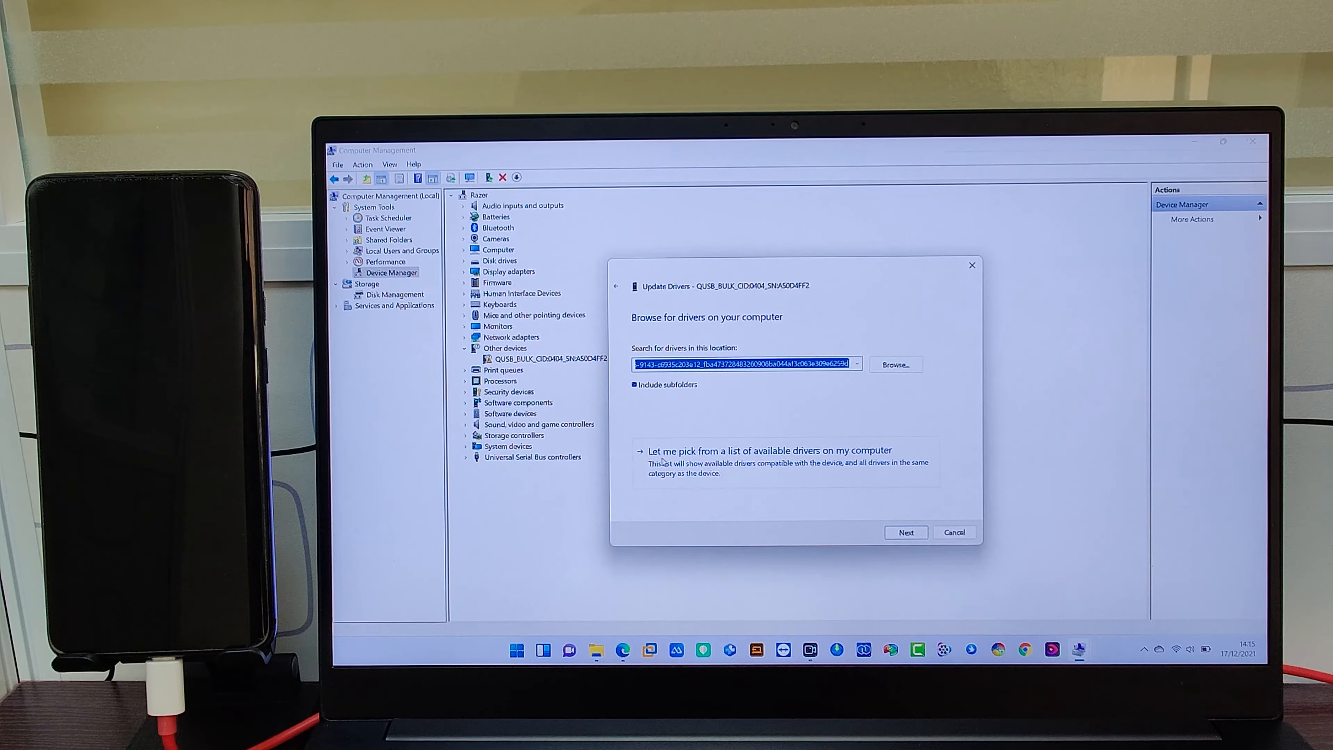
mouse_move(677, 459)
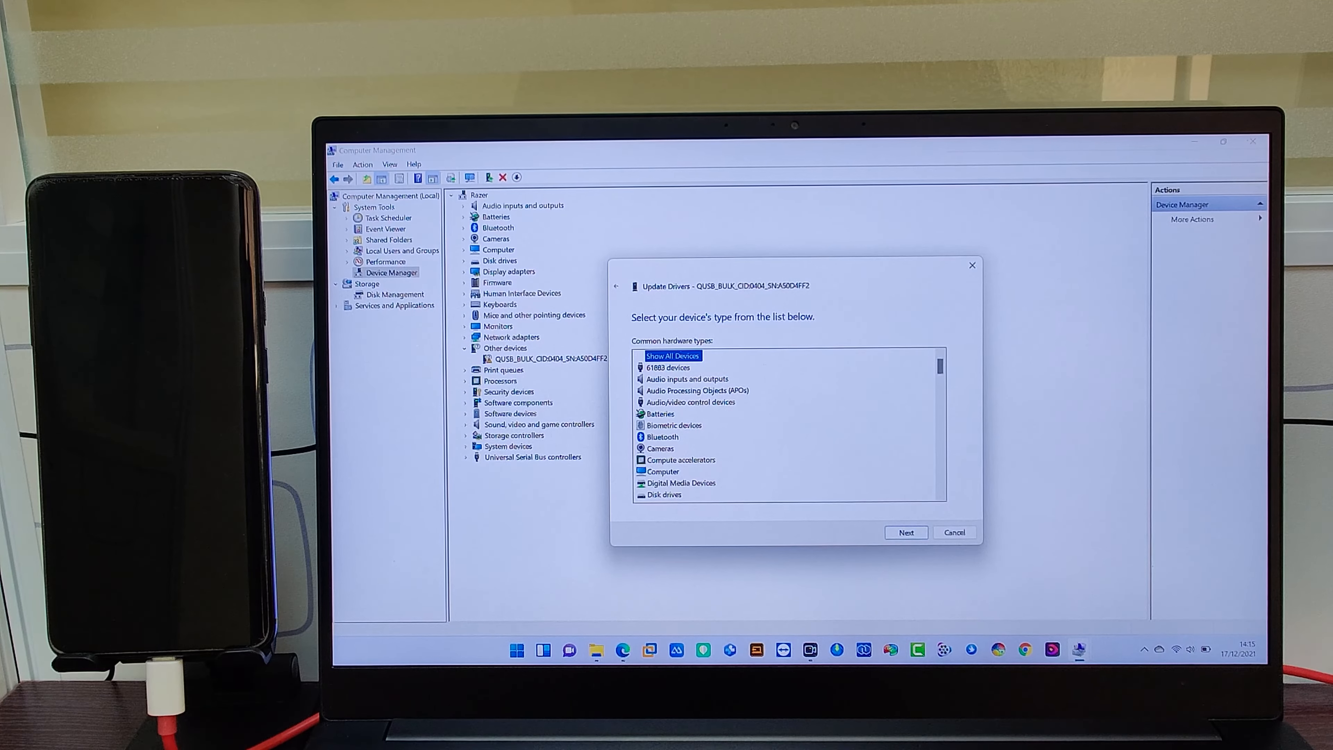
click(904, 532)
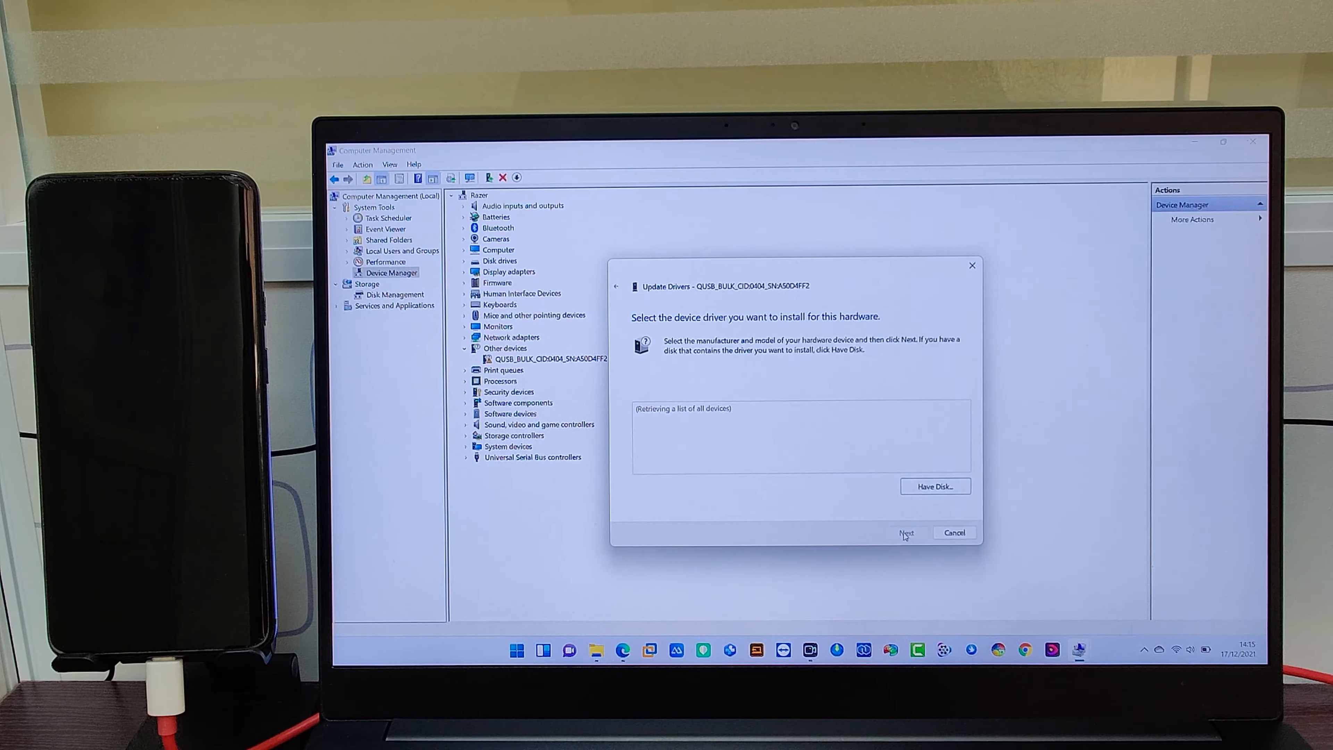
mouse_move(935, 485)
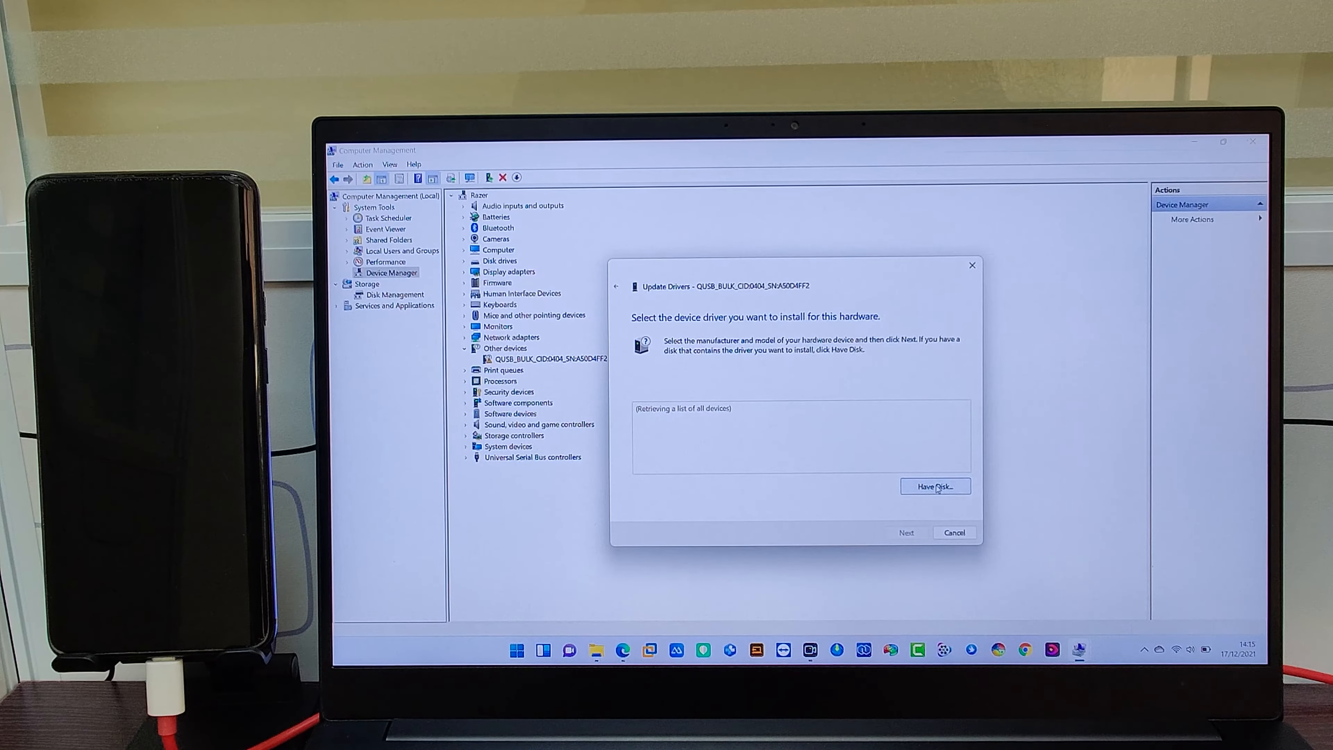
Use Have Disk and browse into the Qualcomm drivers folder and its long-named subfolder
click(934, 486)
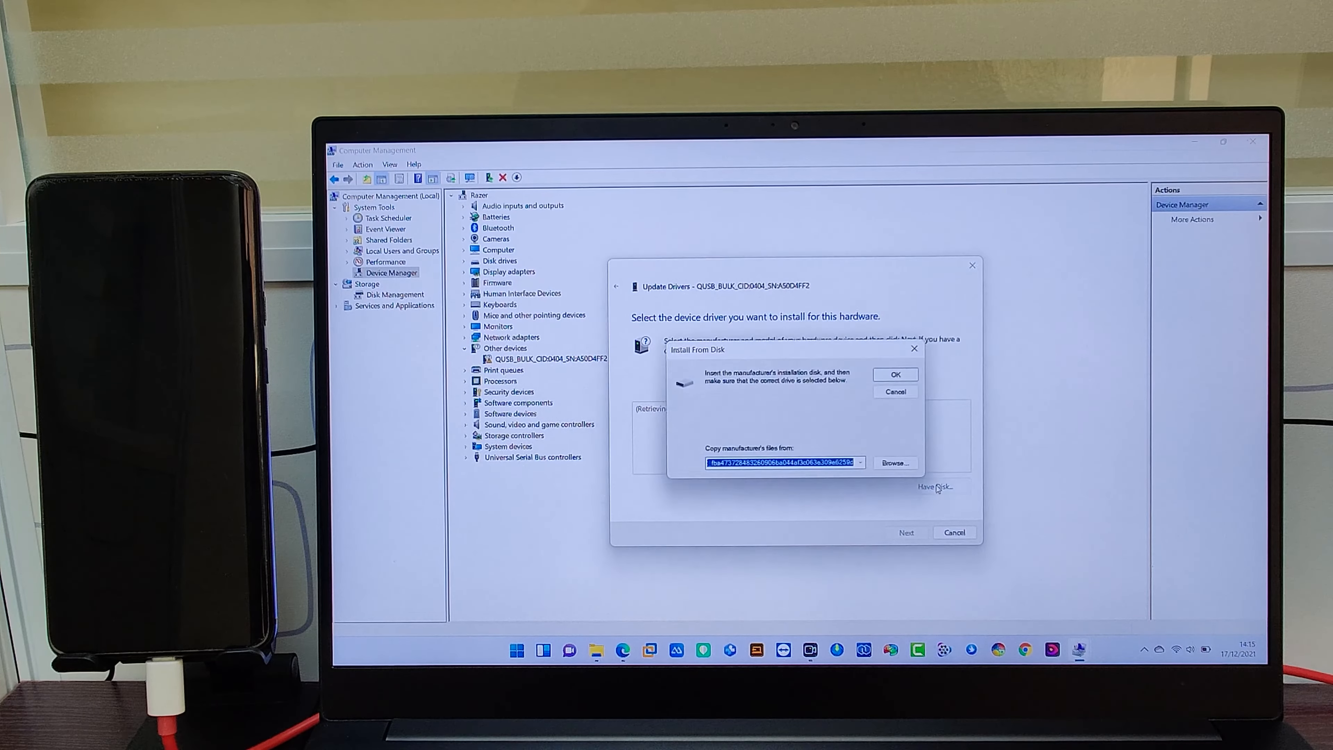
click(894, 462)
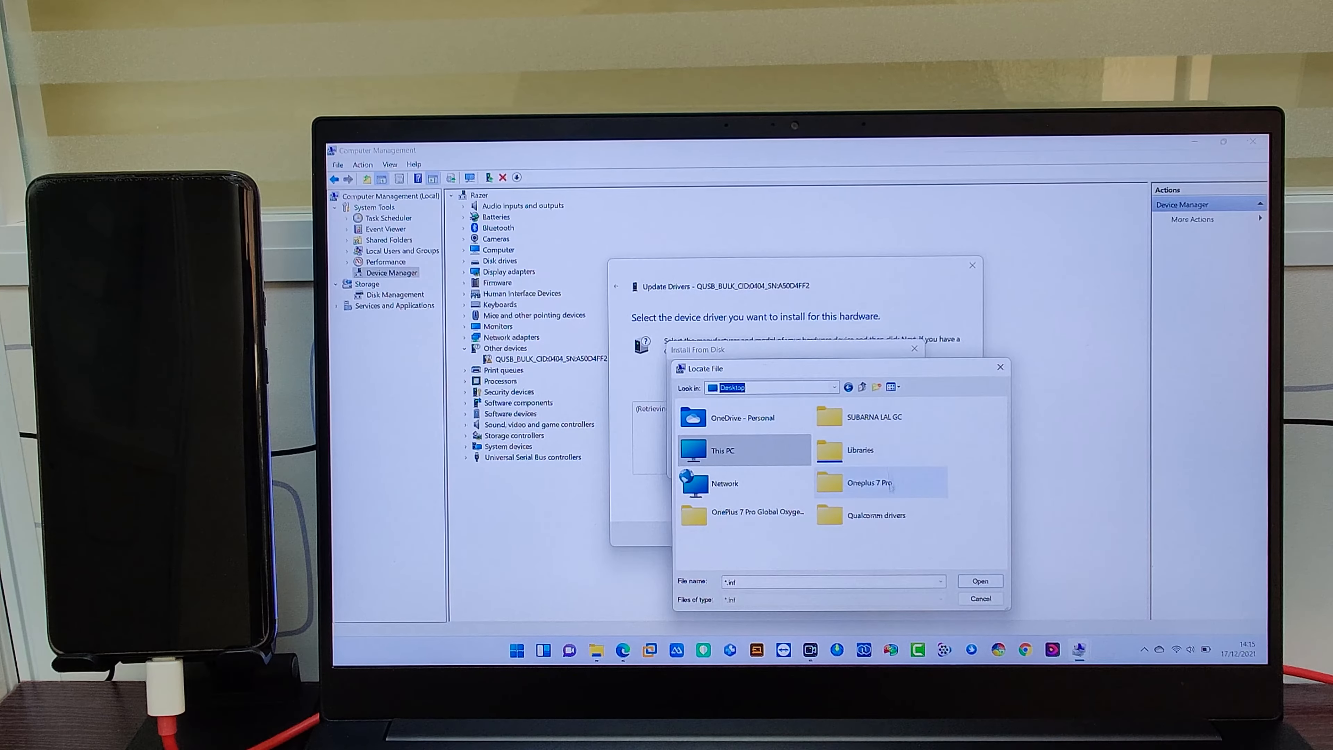
mouse_move(876, 515)
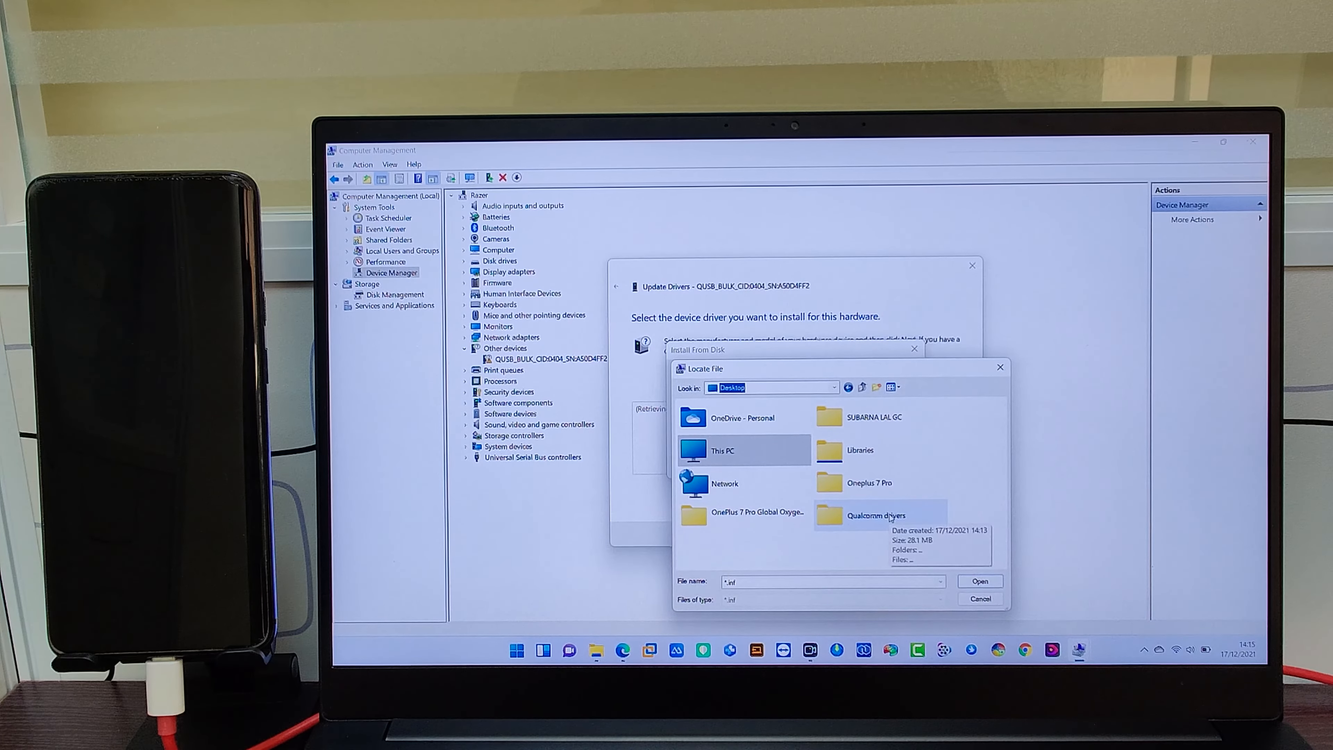
double_click(876, 515)
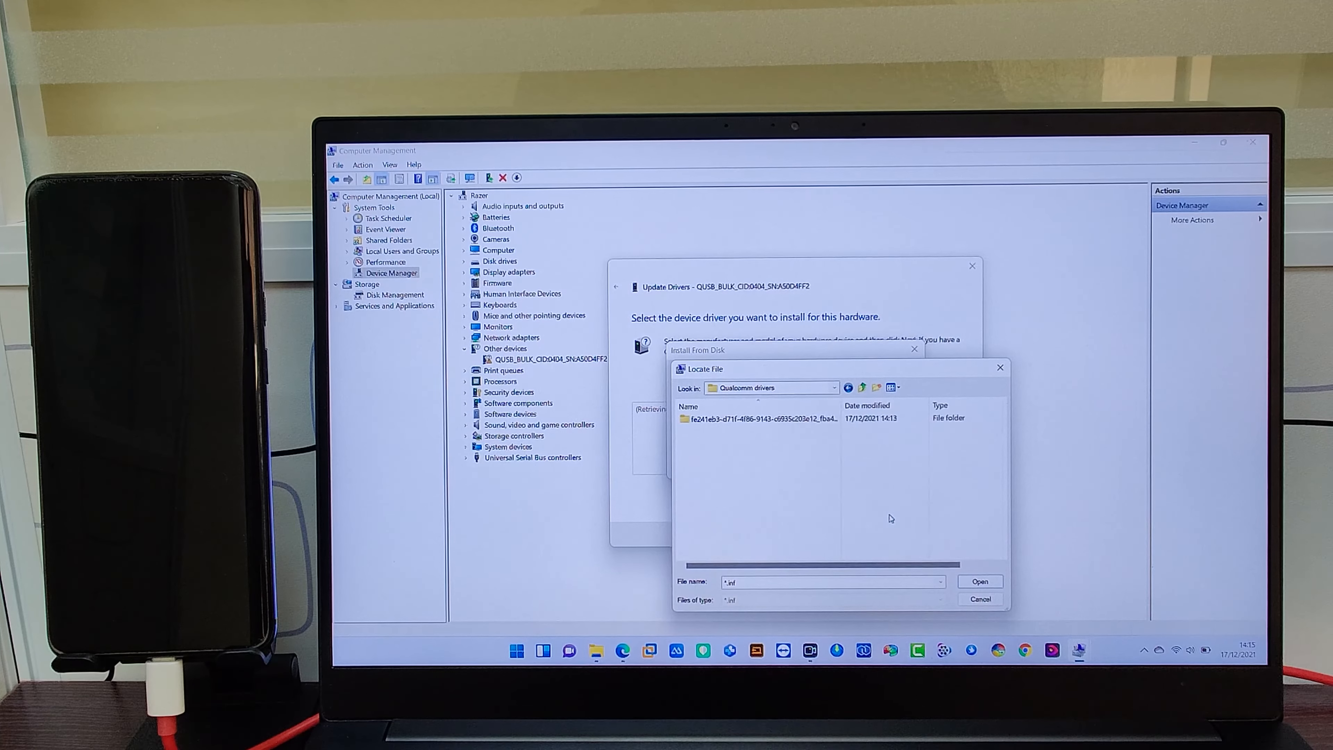
click(758, 417)
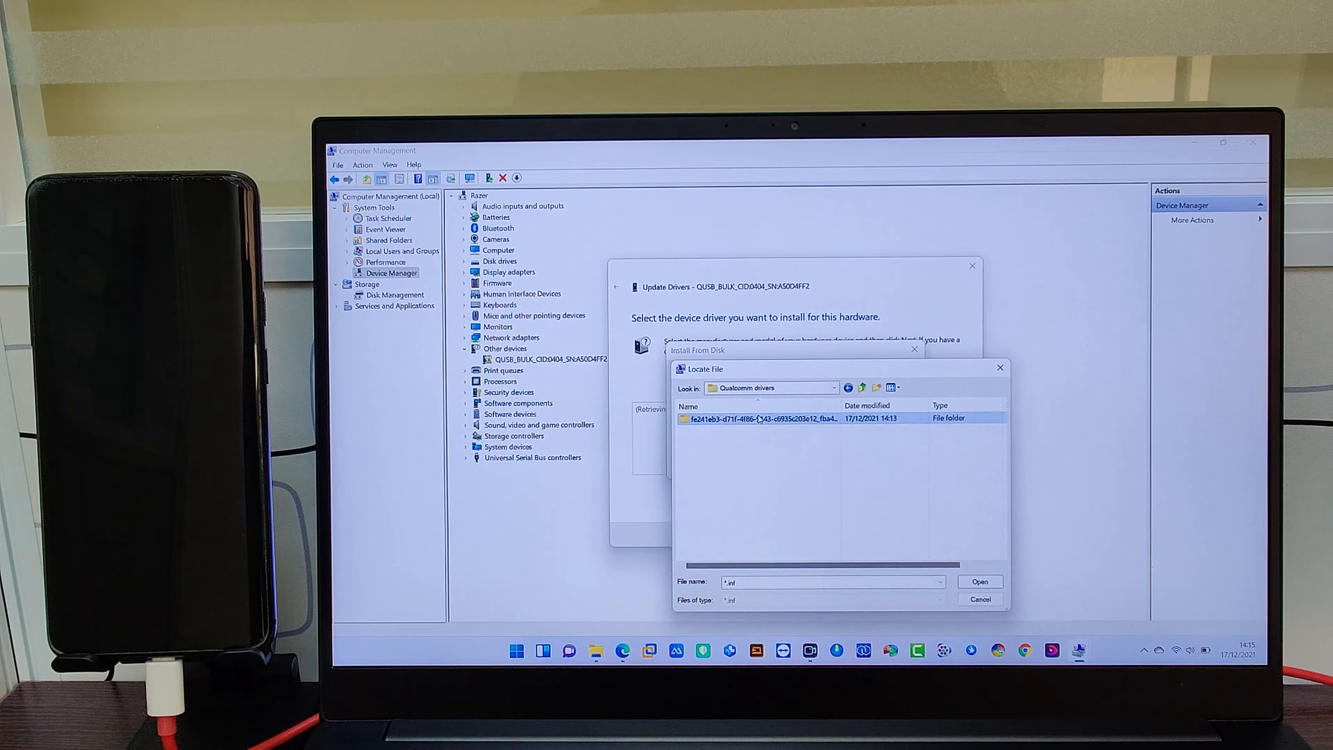
double_click(756, 417)
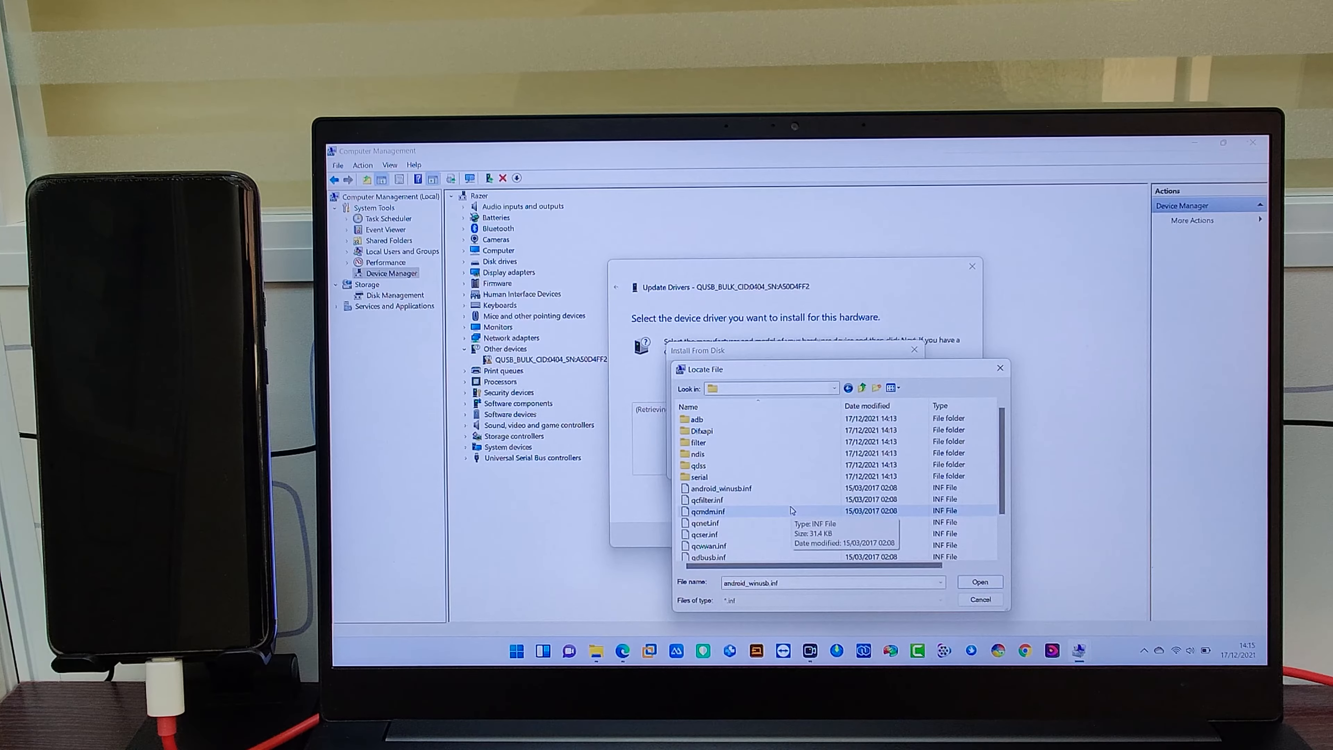
Select qcser.inf as the manufacturer's driver file source
click(703, 534)
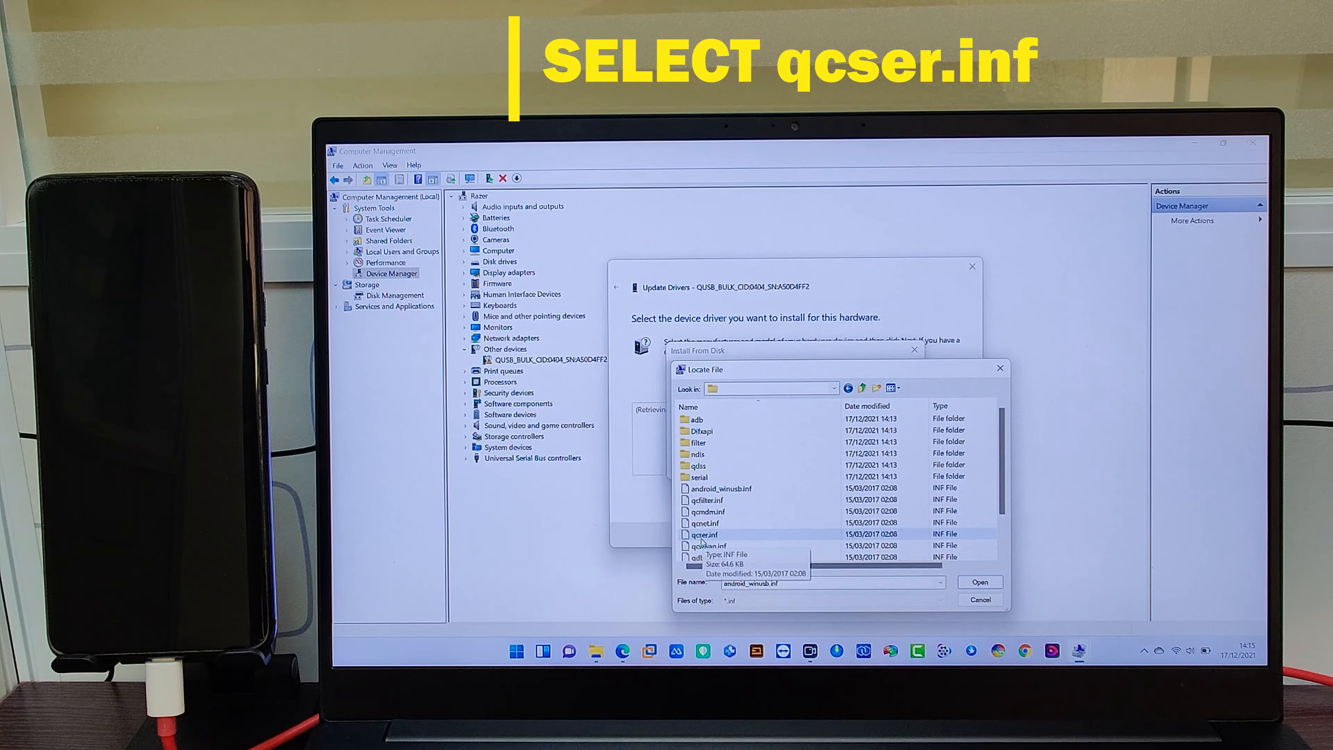
click(702, 534)
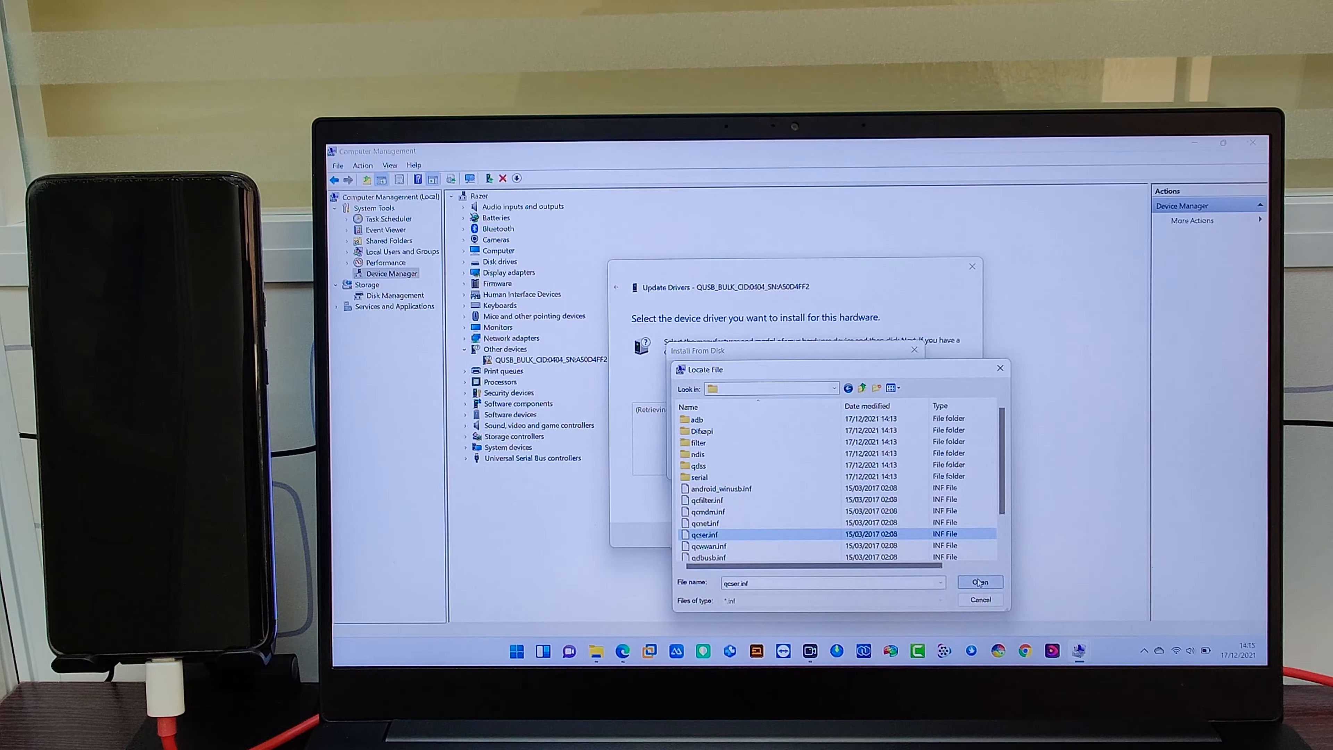
click(978, 582)
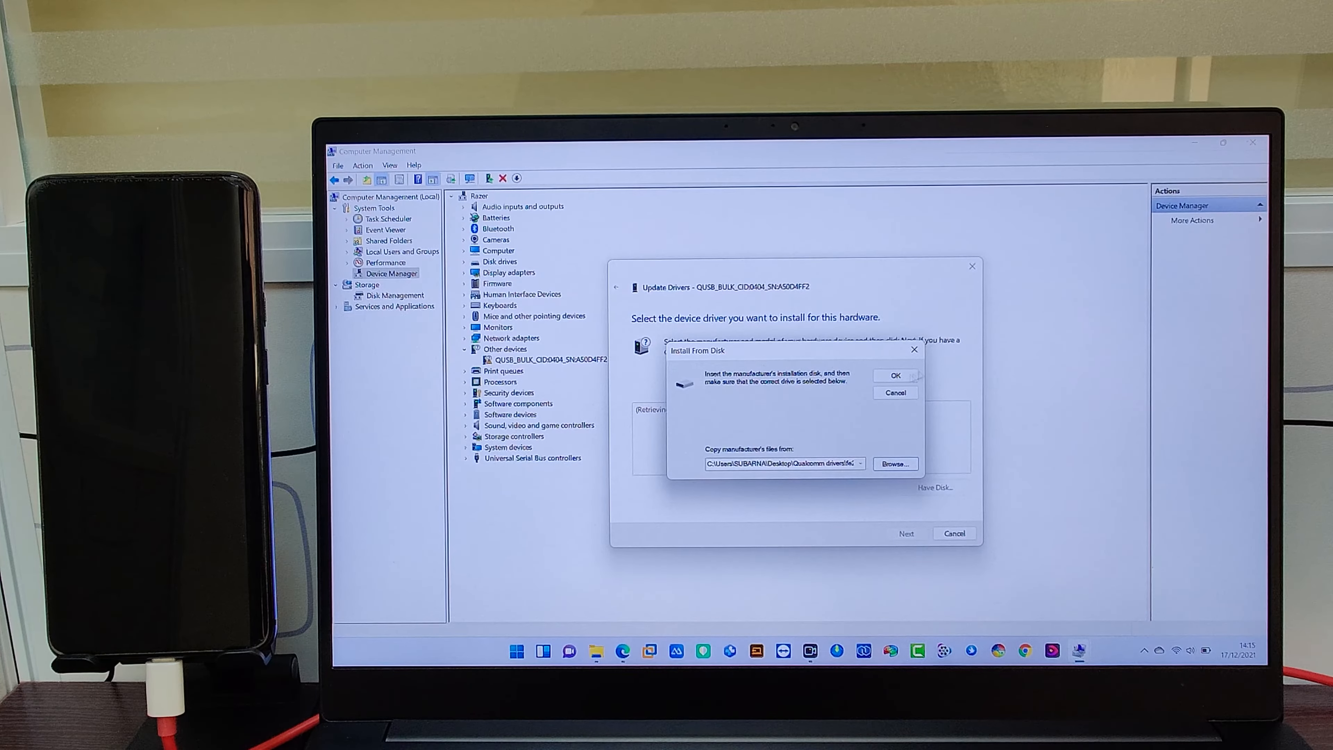
Confirm the source and install the Qualcomm HS-USB QDLoader 9008 model, listing the phone as COM3
click(893, 375)
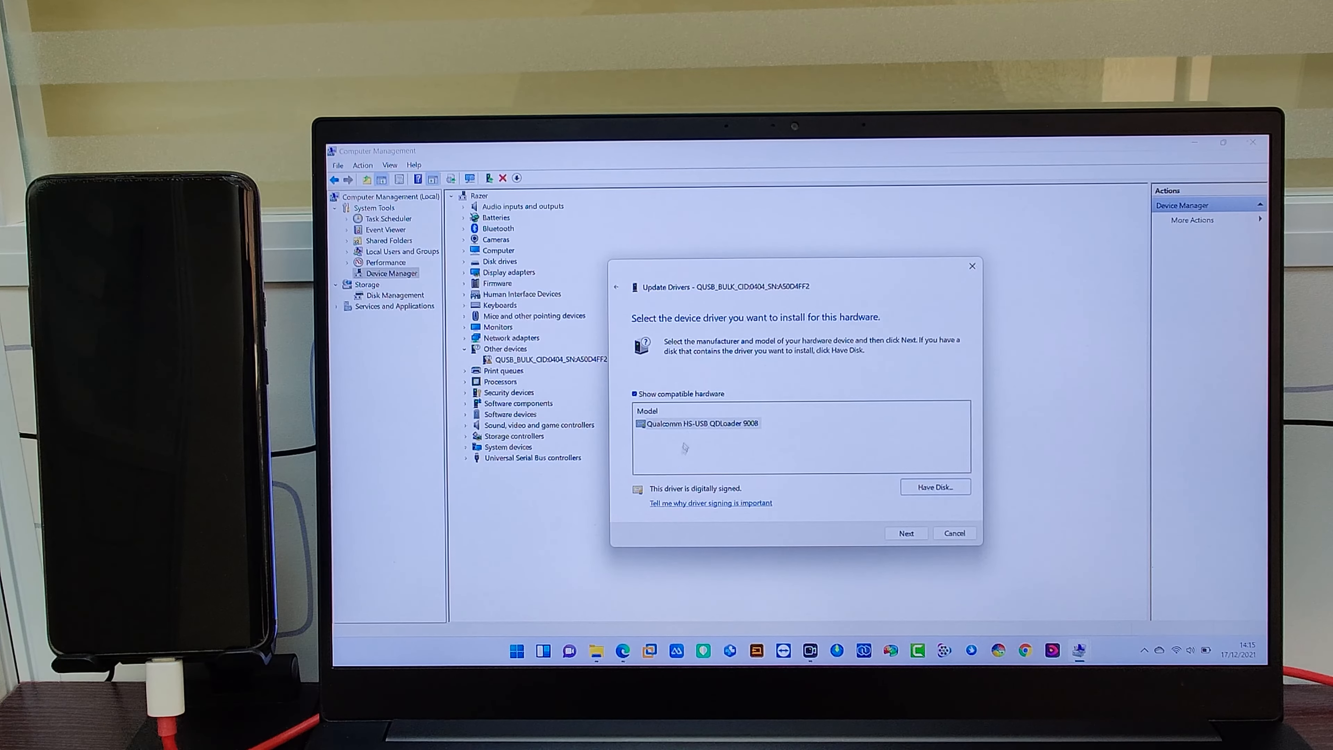
click(700, 423)
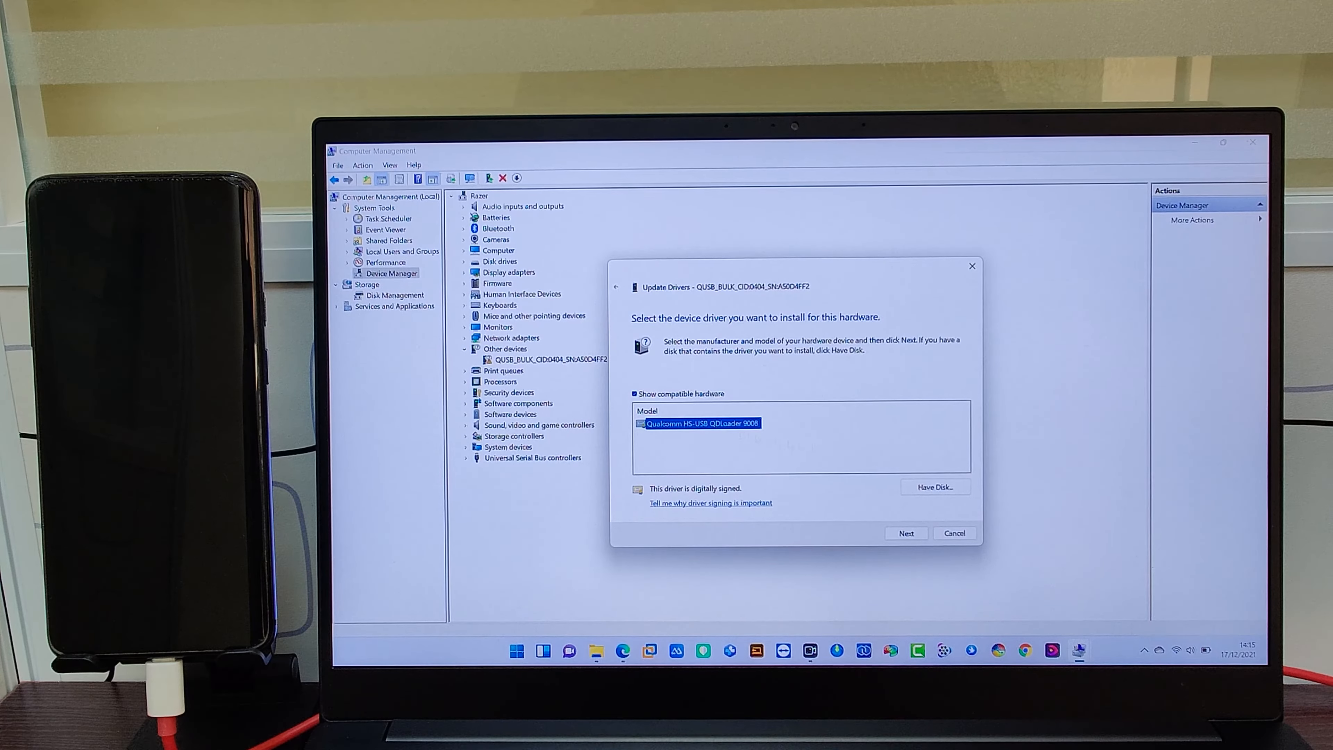
click(905, 533)
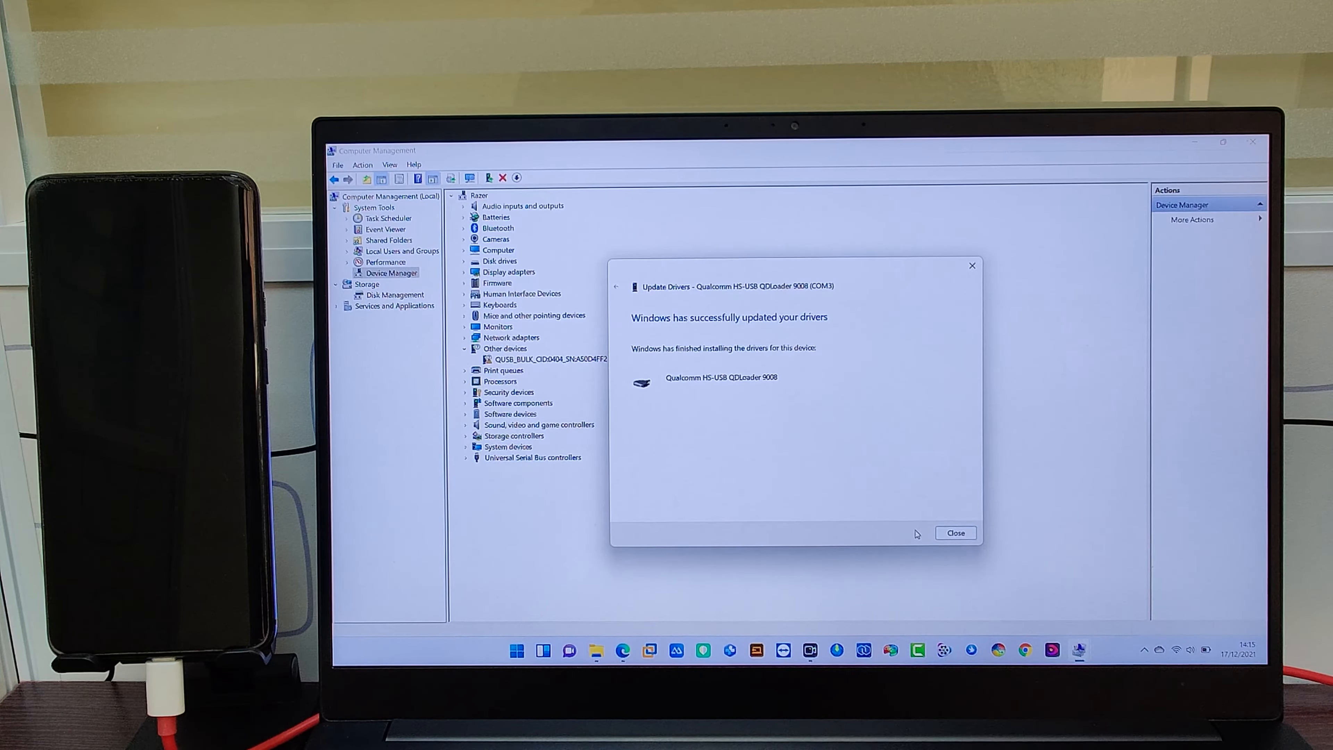
click(954, 533)
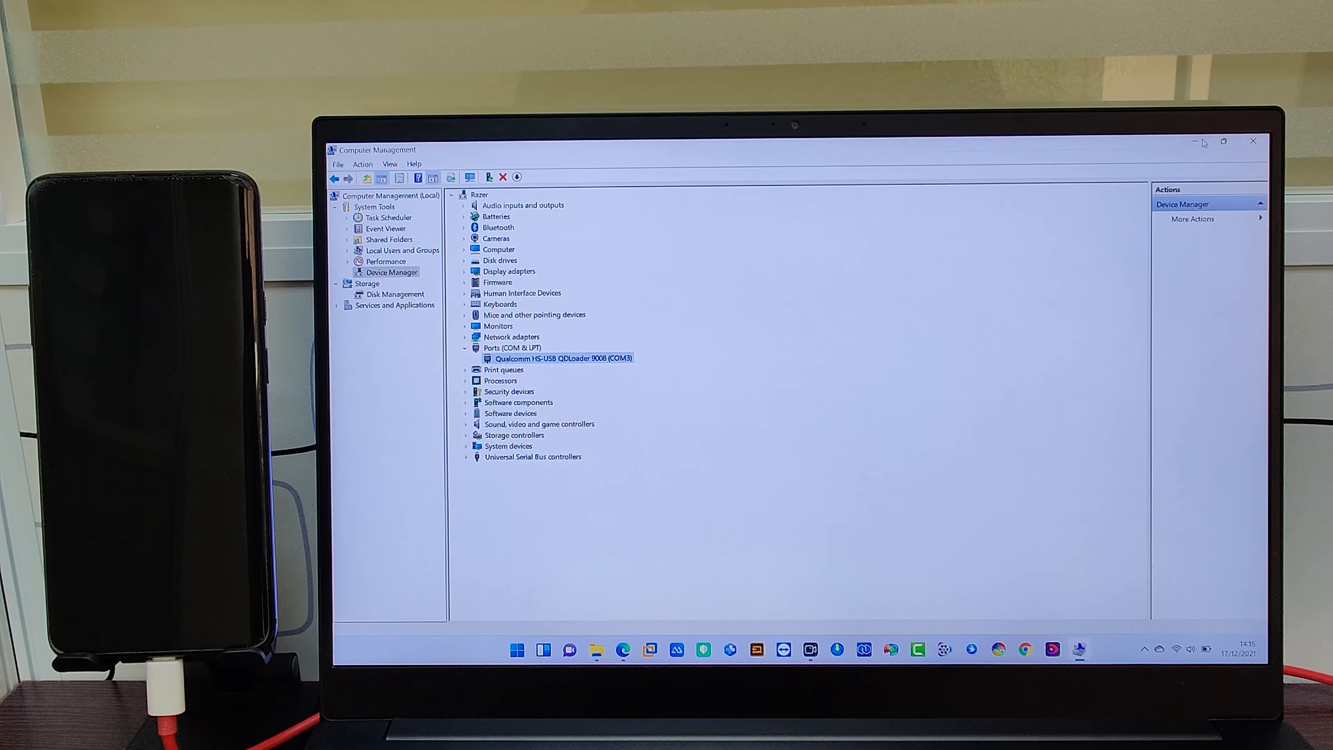
Minimize Computer Management and reach MsmDownloadTool V4.0.exe in the guacamole_21_P.32_210127 folder
click(1253, 141)
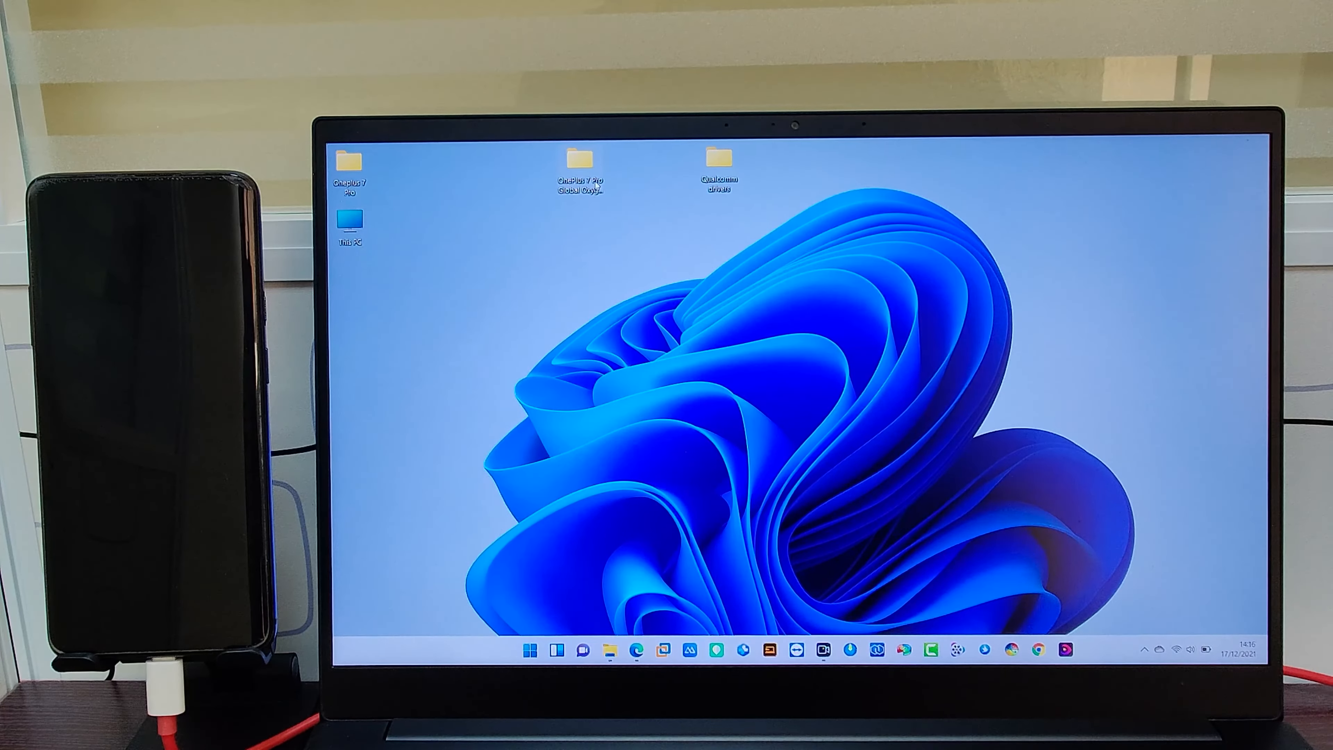
double_click(579, 162)
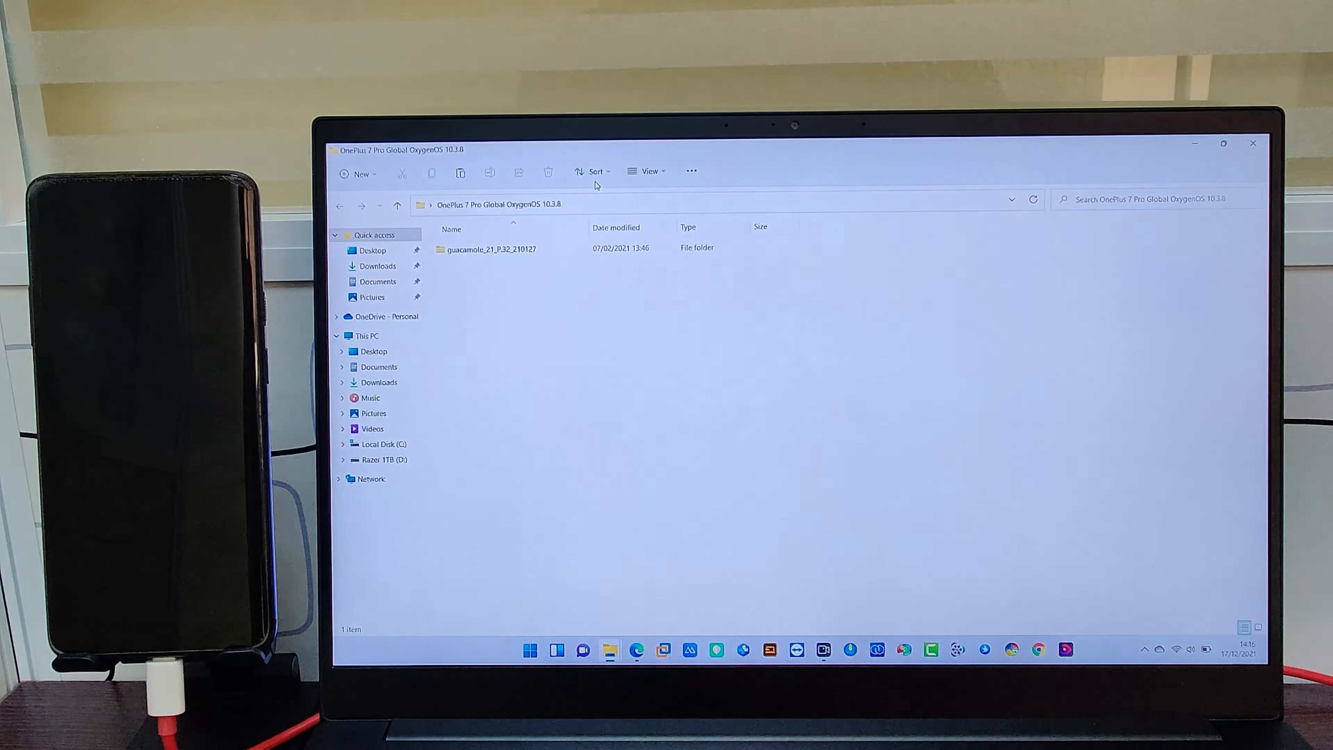
double_click(491, 249)
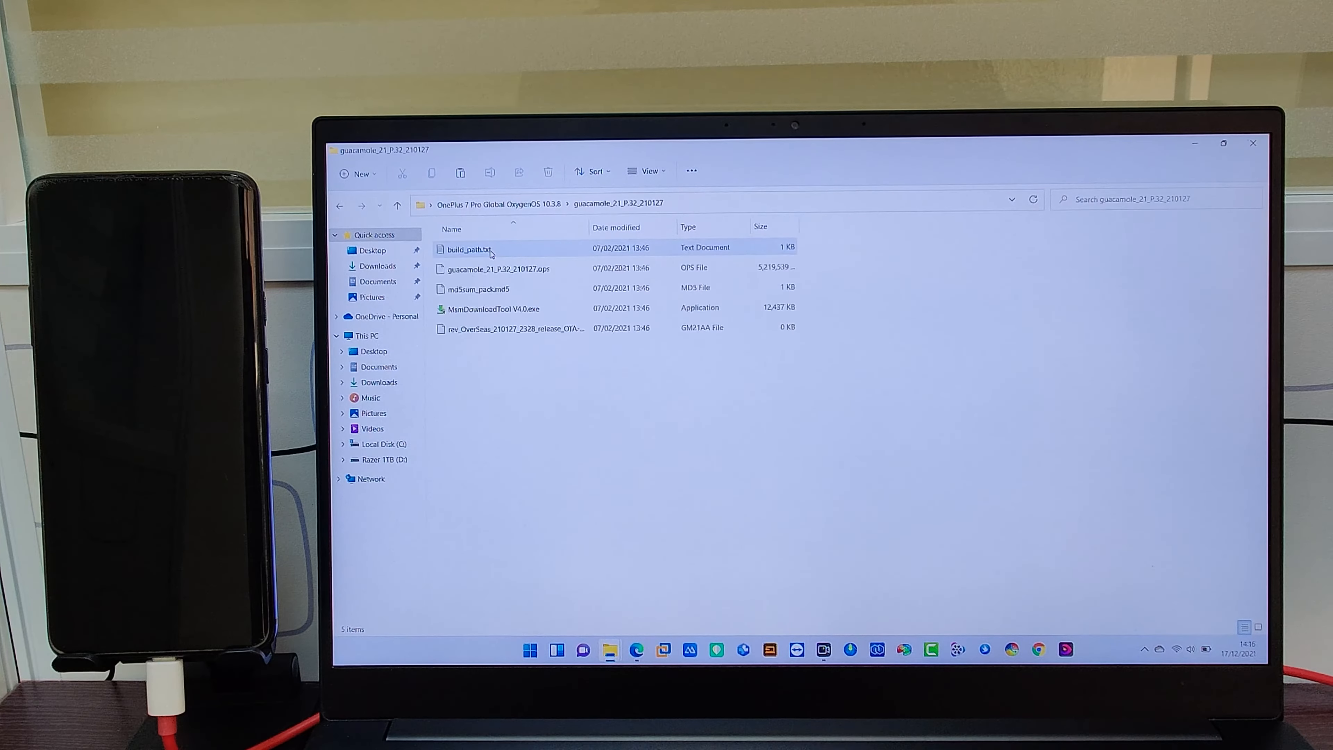
click(493, 308)
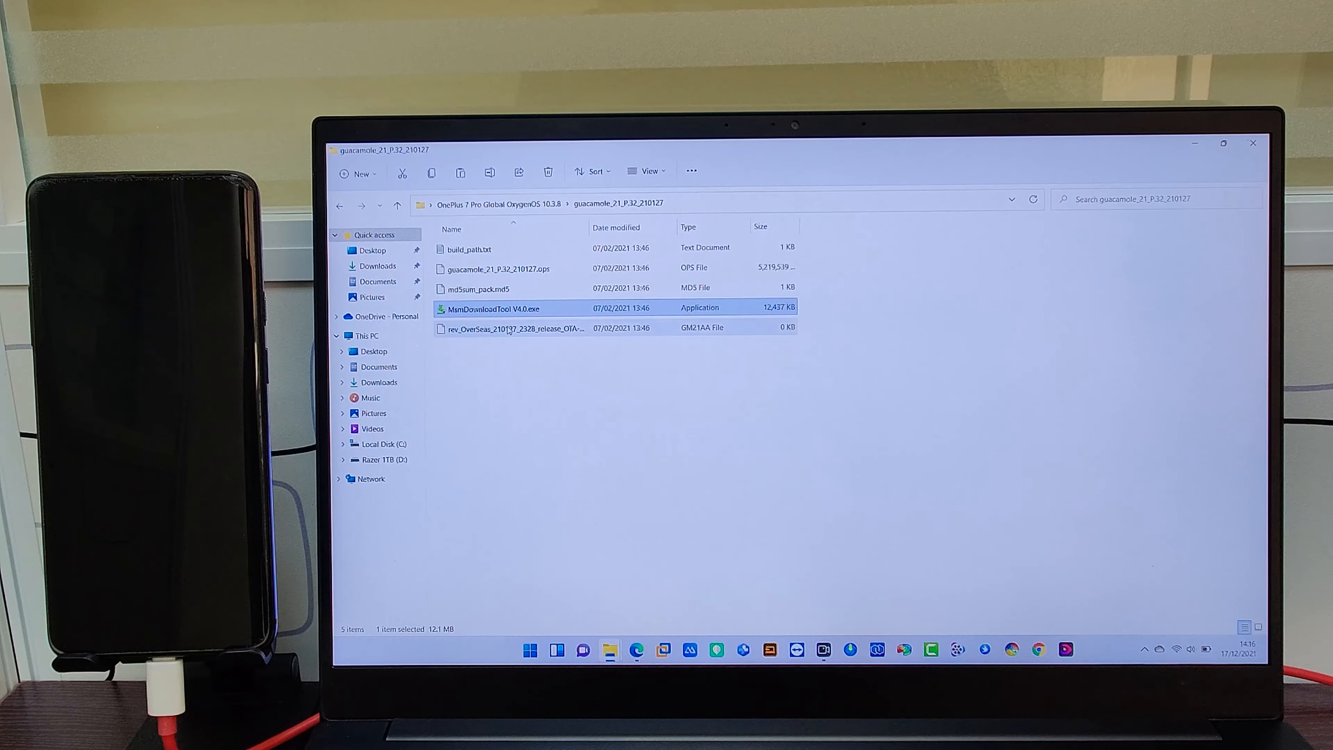
mouse_move(511, 329)
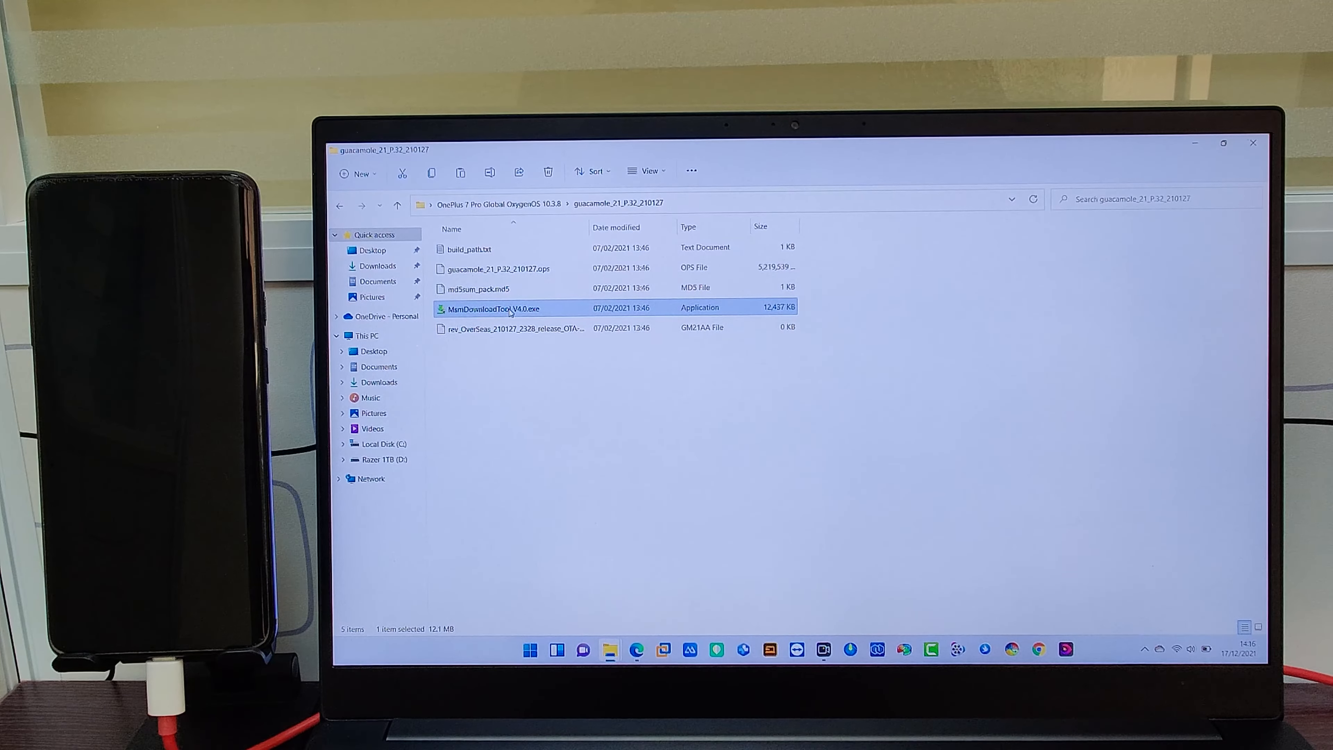
Run MsmDownloadTool V4.0.exe as administrator, allow the UAC prompt, and minimize File Explorer
right_click(493, 307)
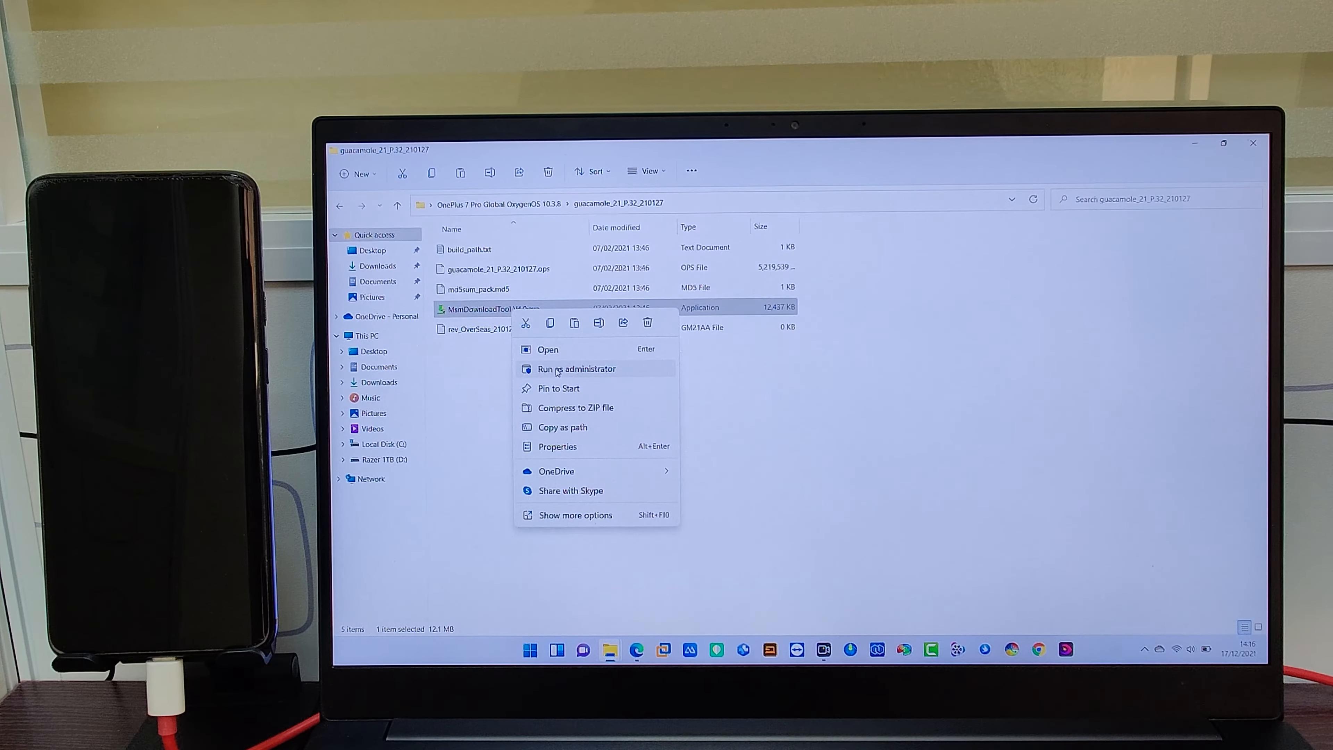
click(576, 368)
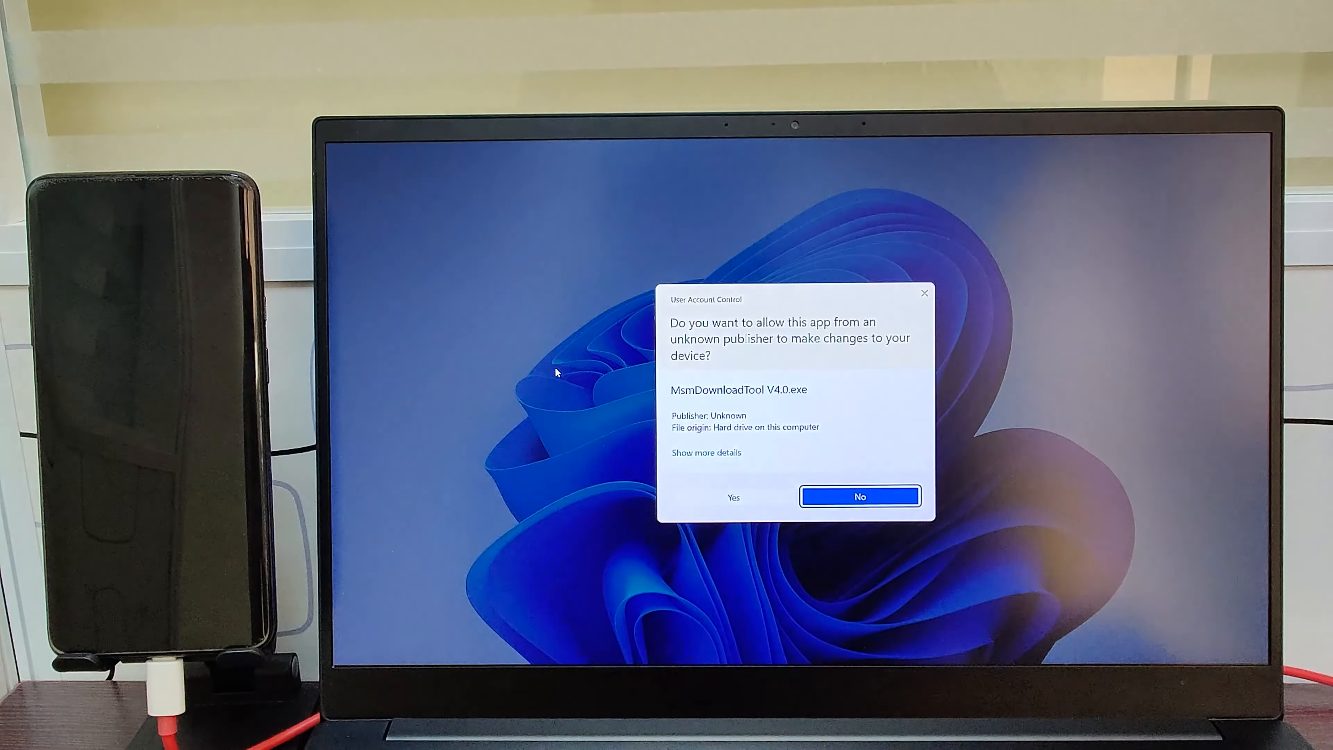
click(859, 497)
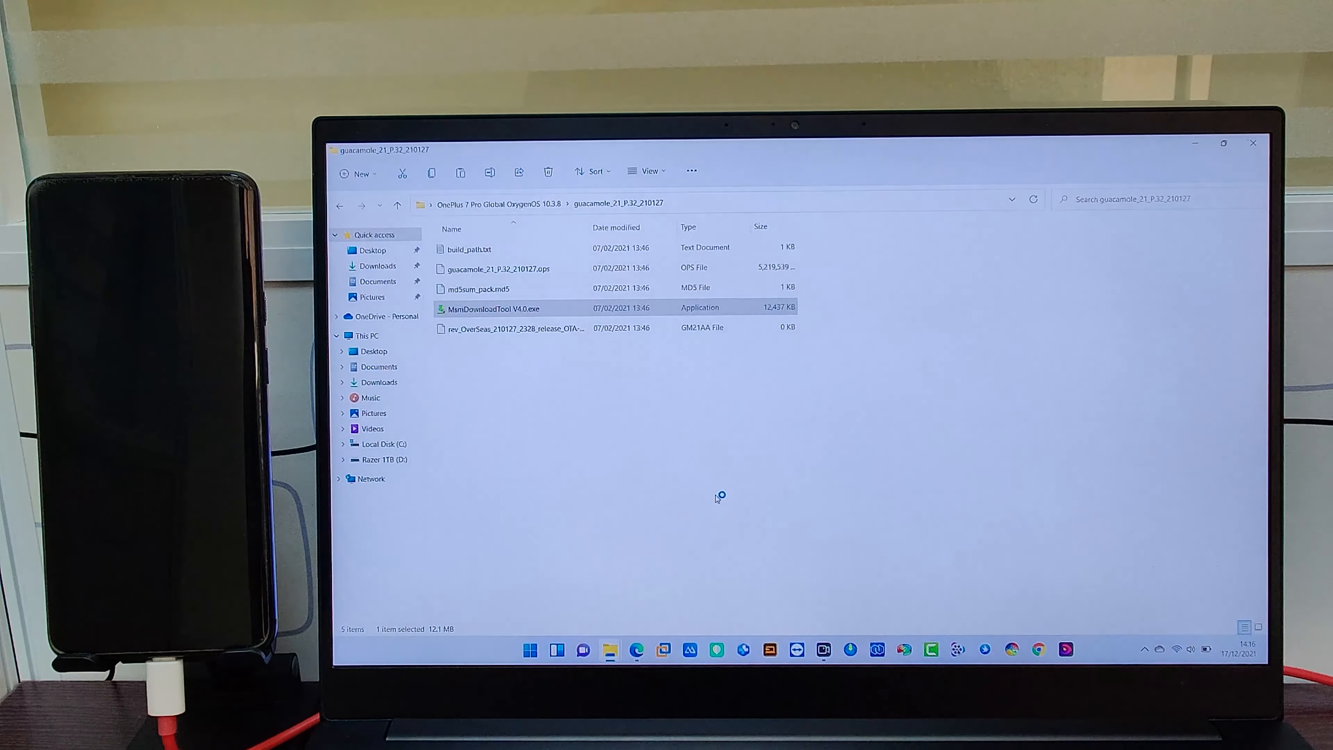
click(1252, 143)
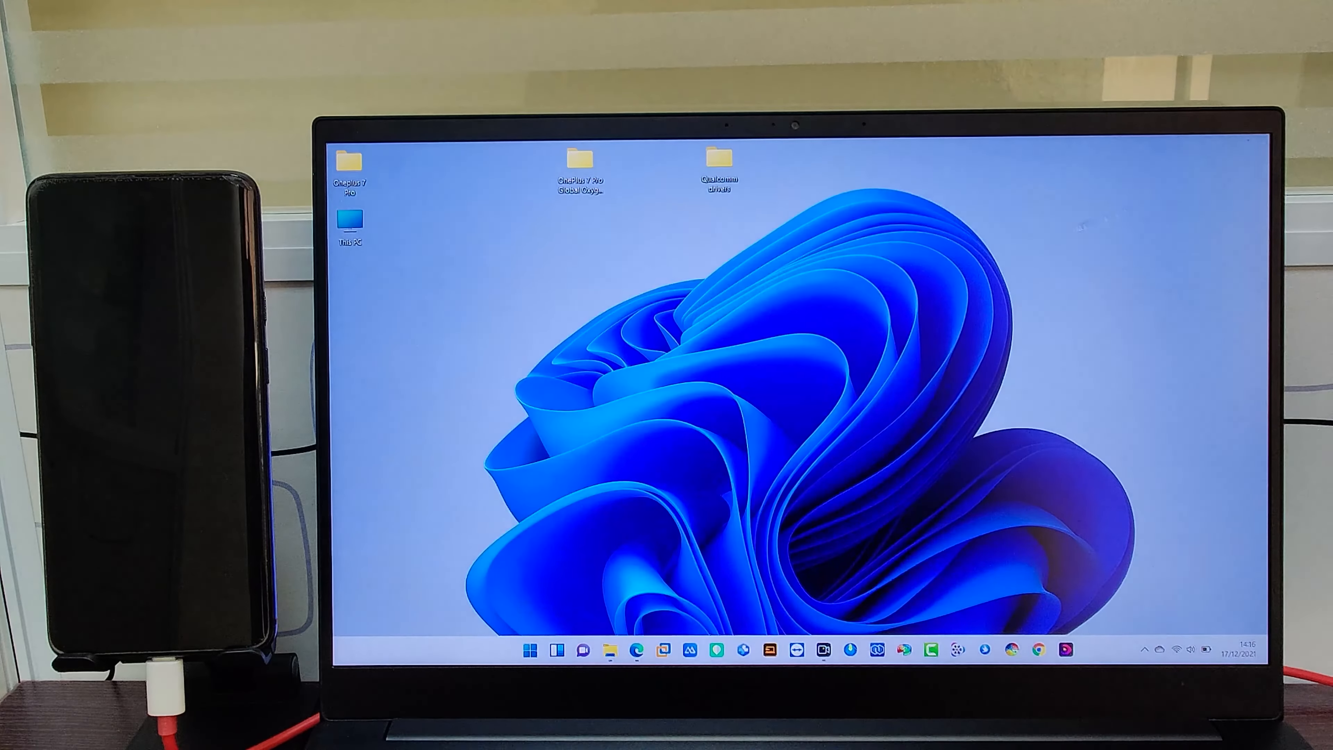